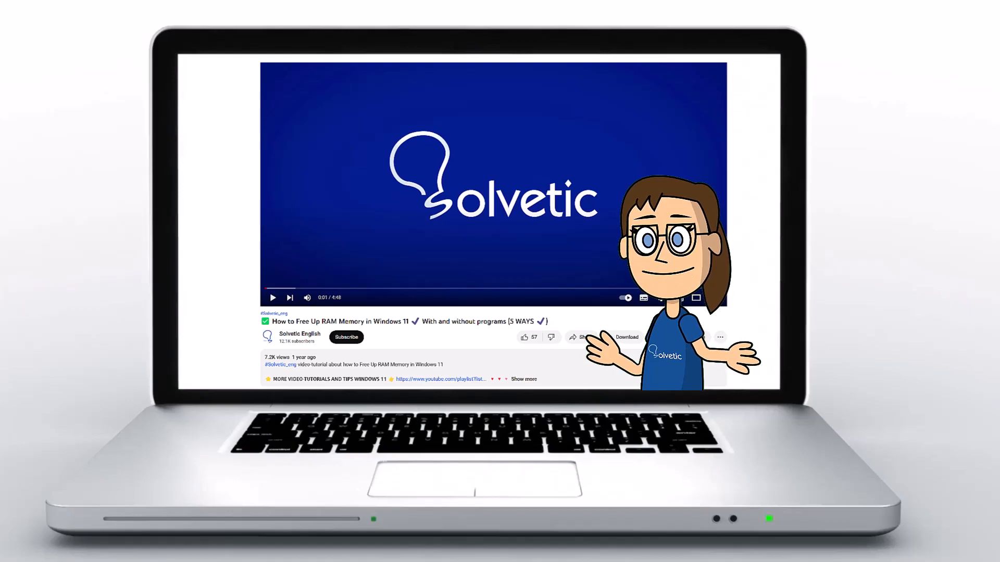
# - Let the Solvetic intro finish until the phone home screen with Netflix appears
pyautogui.click(523, 379)
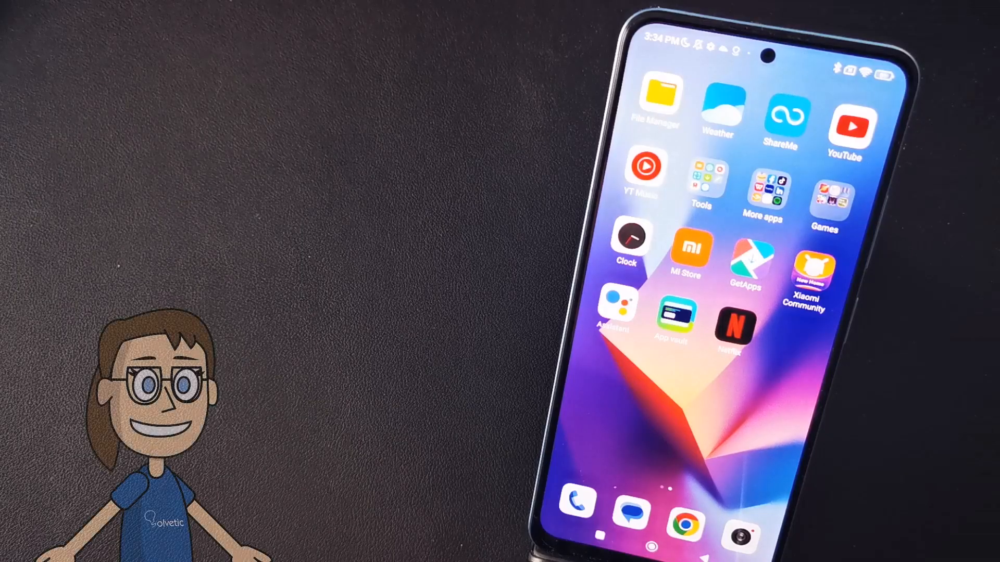
# - Swipe to the first home page and launch the Settings app
pyautogui.hscroll(-3)
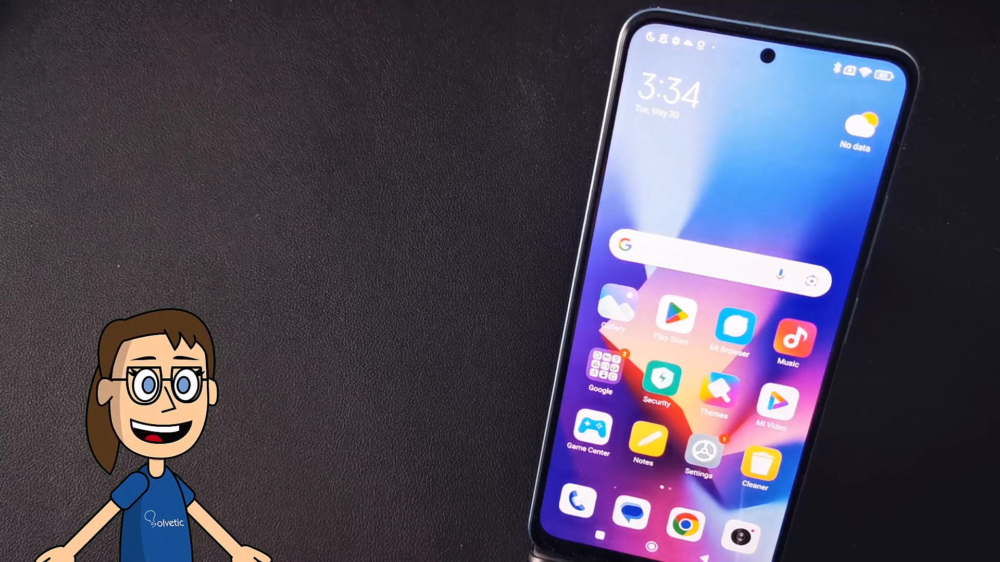
pyautogui.click(701, 454)
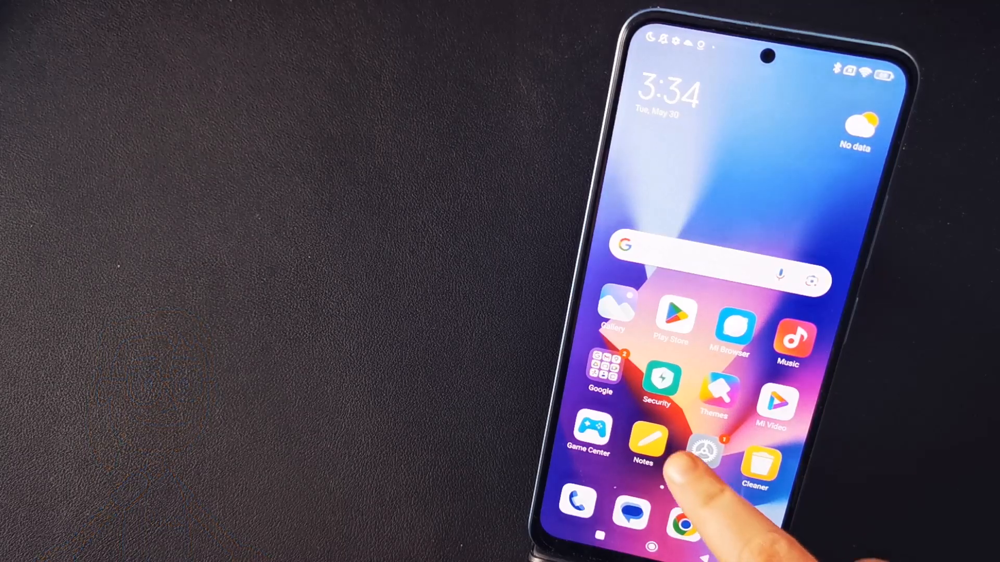
pyautogui.click(701, 452)
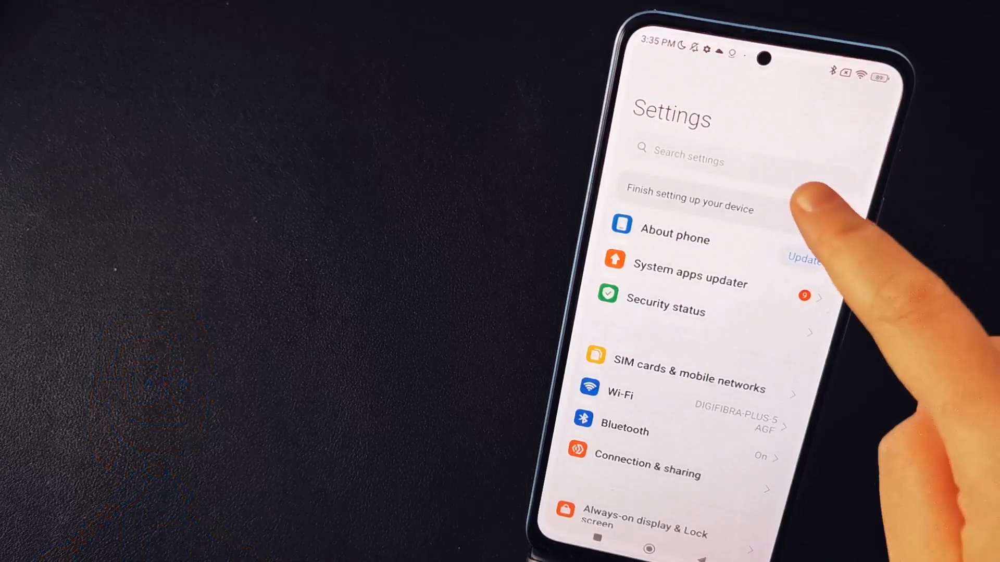
# - Search settings for "hide" and open the Hidden apps result listing 35 apps
pyautogui.click(688, 158)
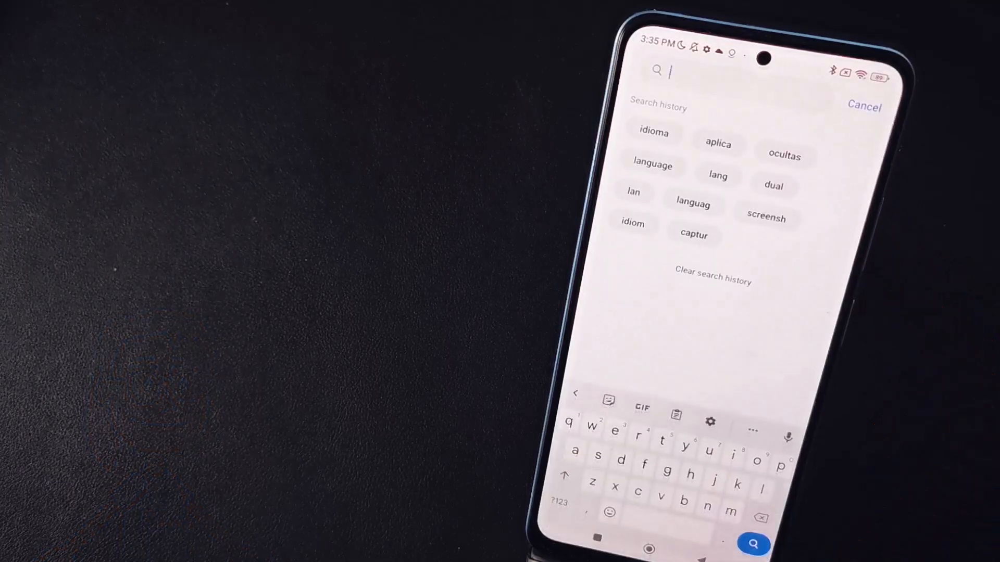
pyautogui.write('hide')
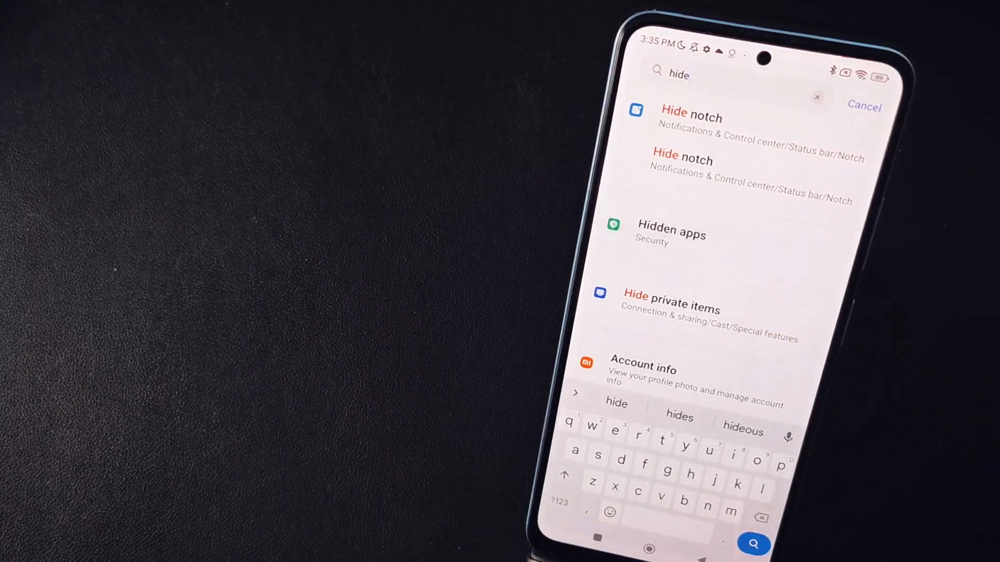
pyautogui.click(671, 235)
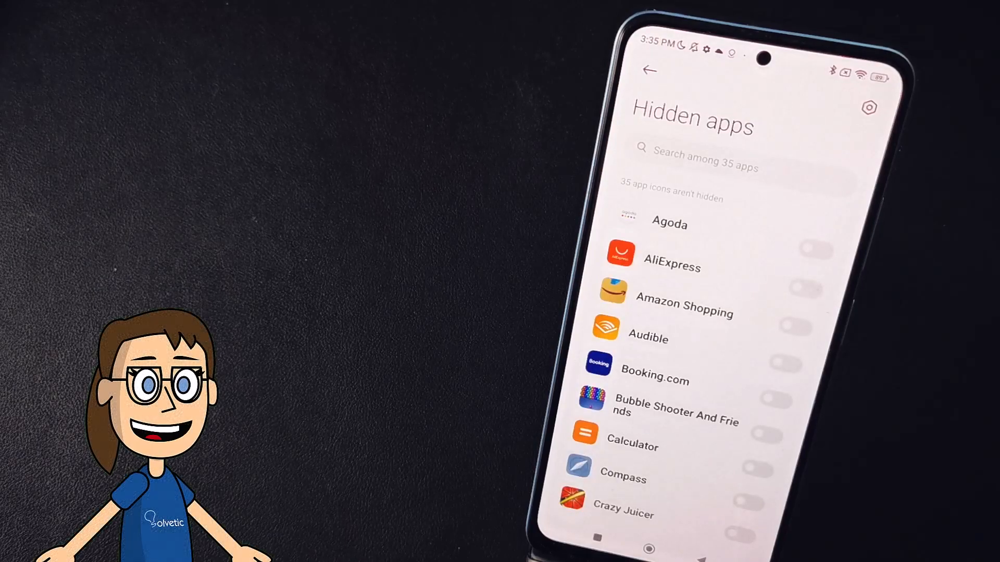
# - Scroll the Hidden apps list down and switch Netflix to hidden
pyautogui.scroll(-3)
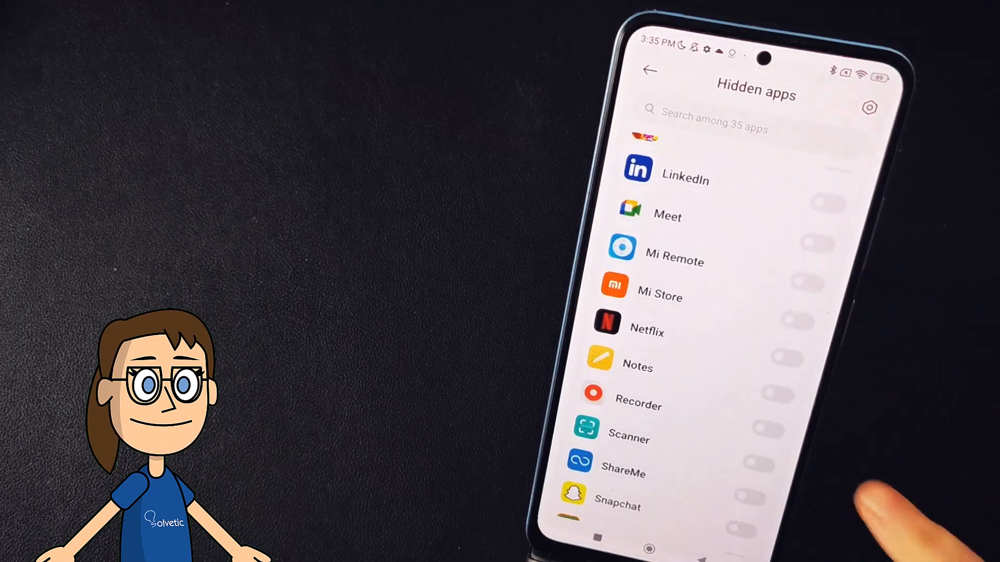
pyautogui.click(787, 358)
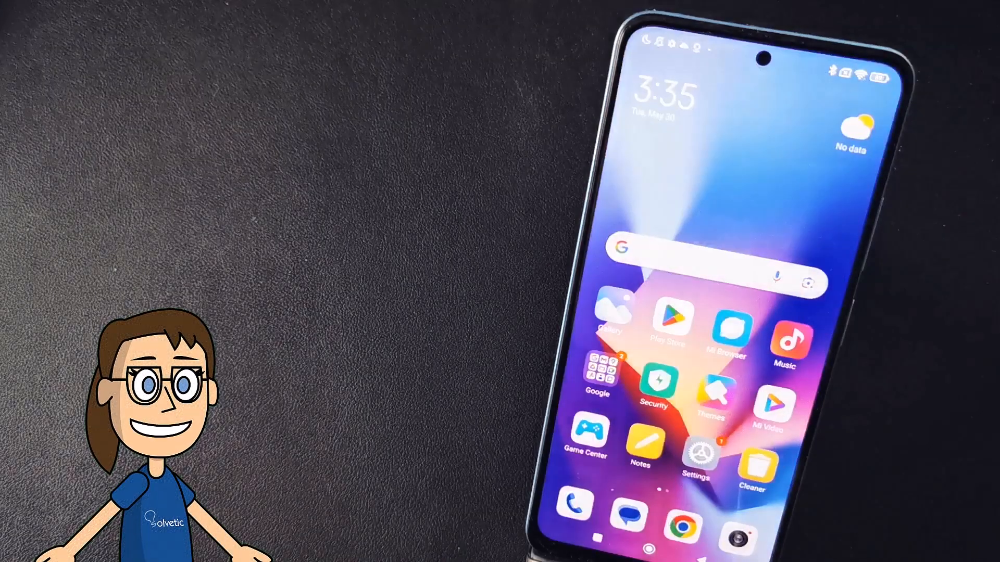
pyautogui.hscroll(-3)
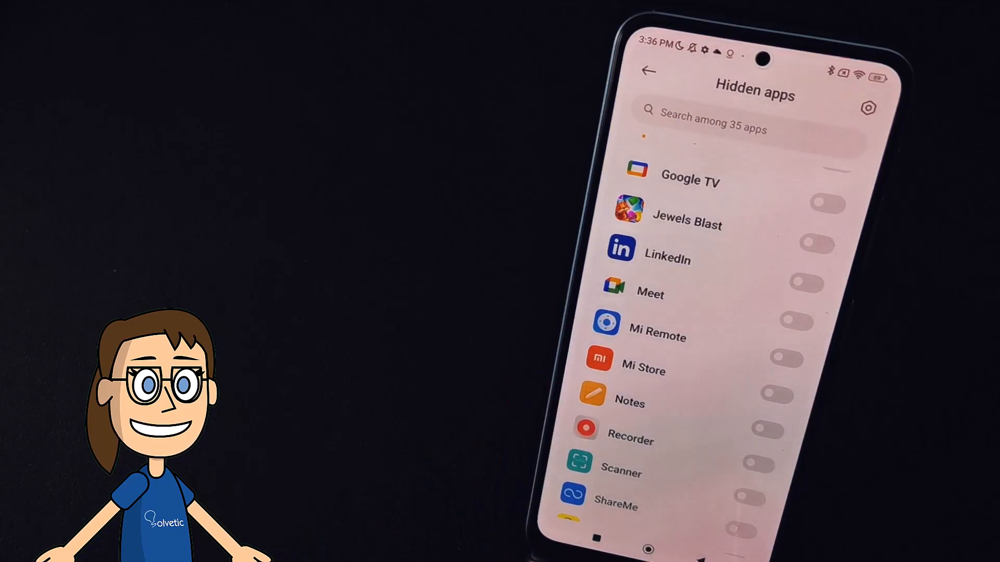
# - Turn off Netflix's Hidden apps switch, leaving 0 icons hidden and 35 shown
pyautogui.click(814, 251)
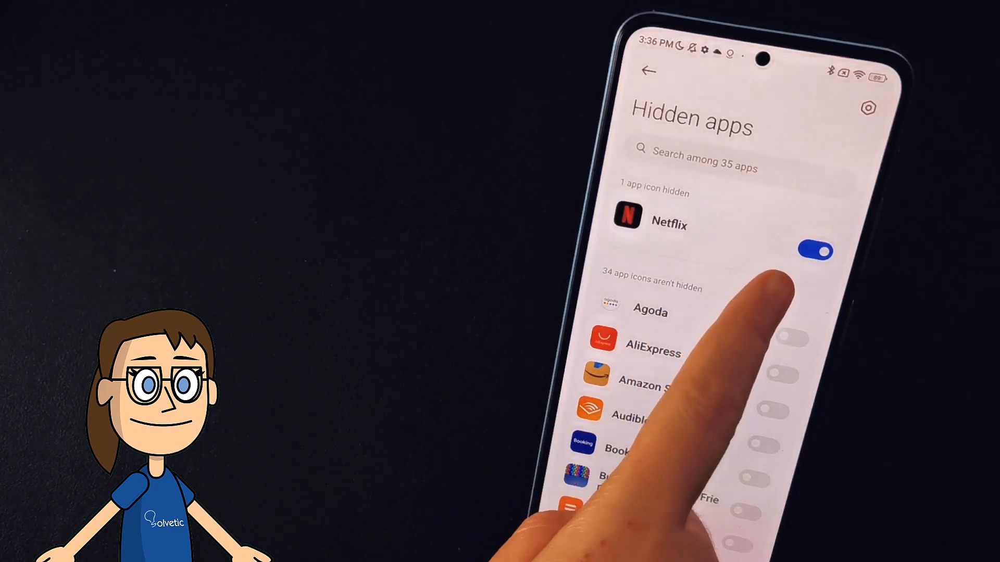
pyautogui.click(815, 251)
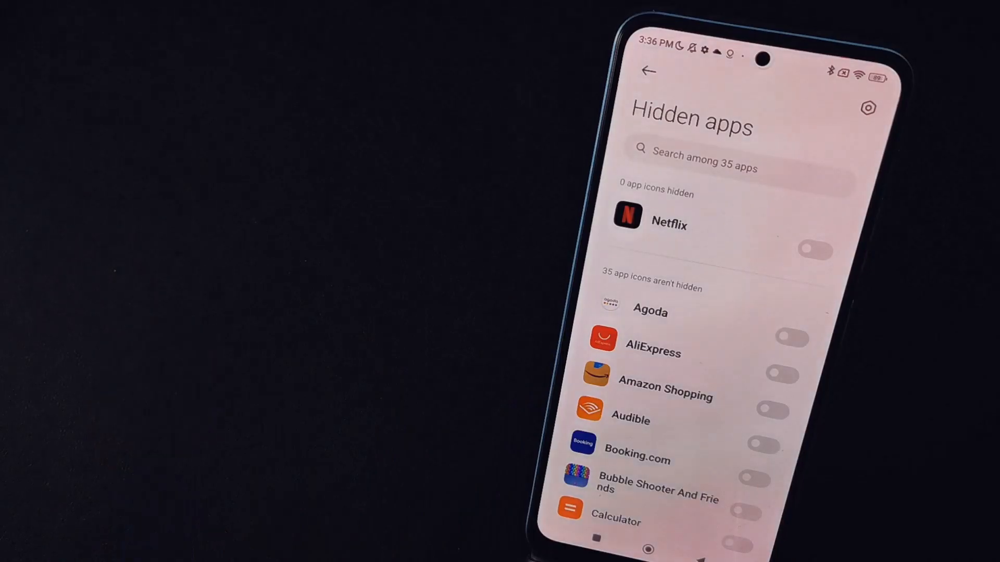